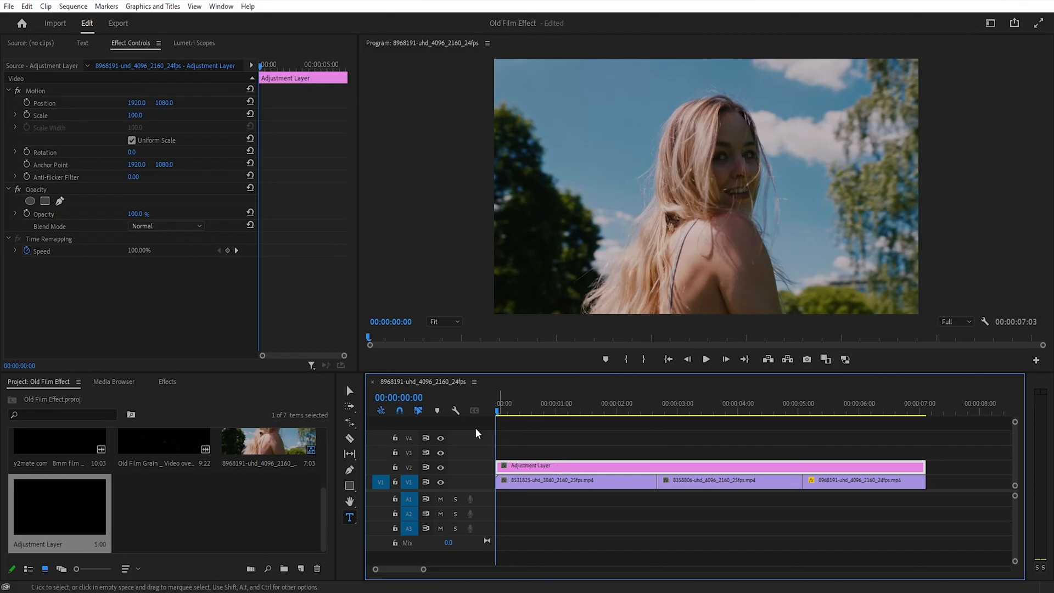
- Bring up the Window menu listing the available panels
left_click(220, 7)
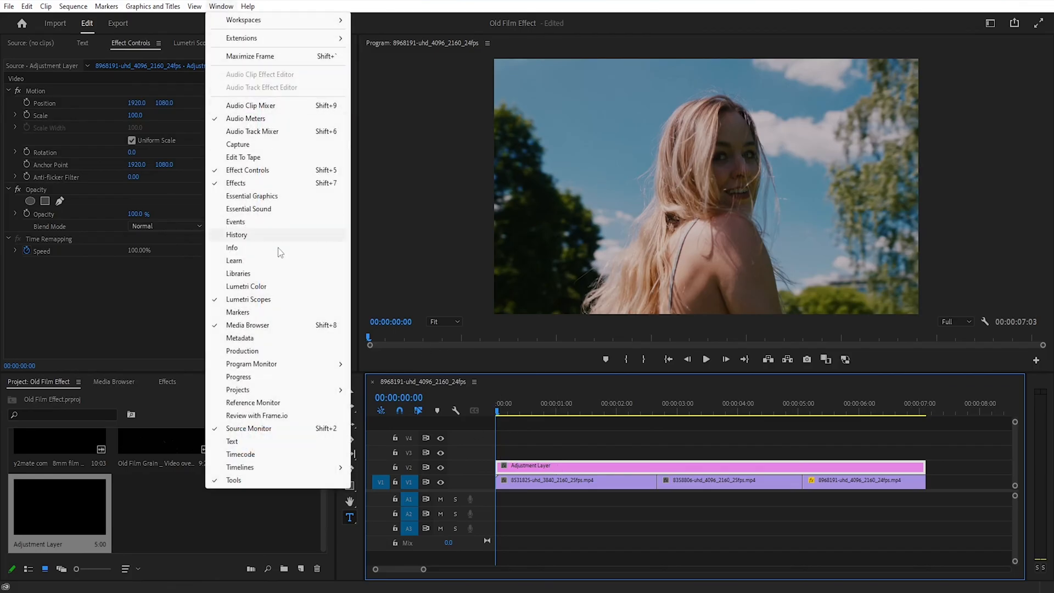
- Grade the adjustment layer in Lumetri Color with lowered shadows, whites and creative contrast
left_click(246, 286)
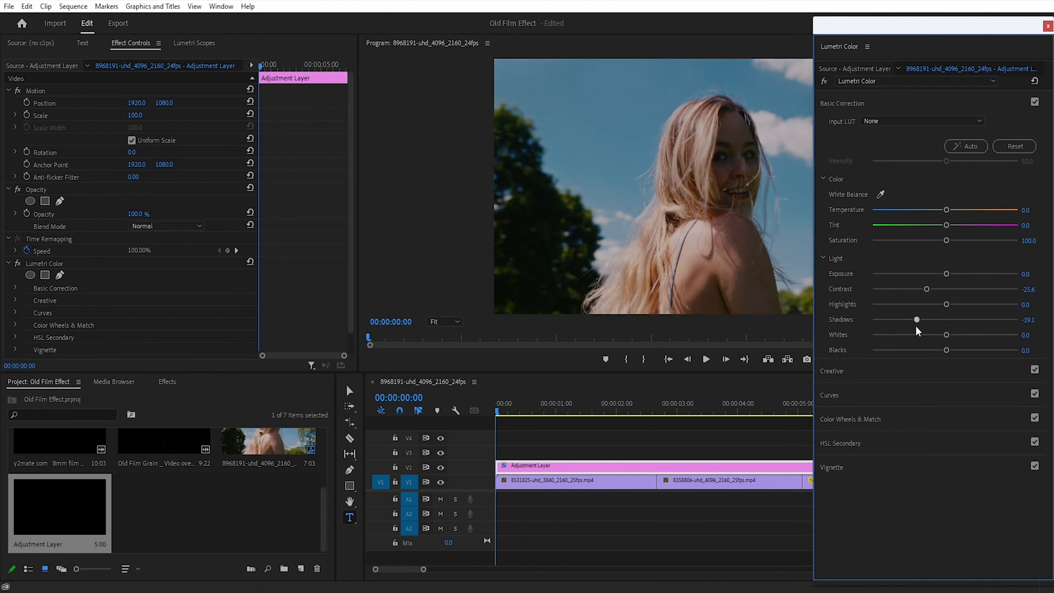
left_click_drag(947, 334, 926, 334)
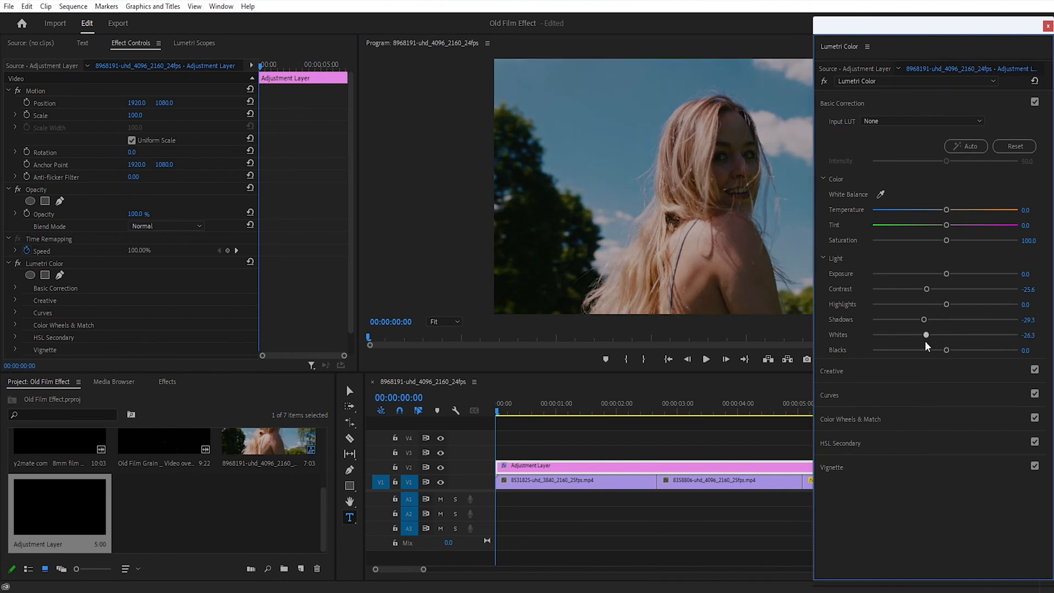
left_click_drag(947, 349, 964, 349)
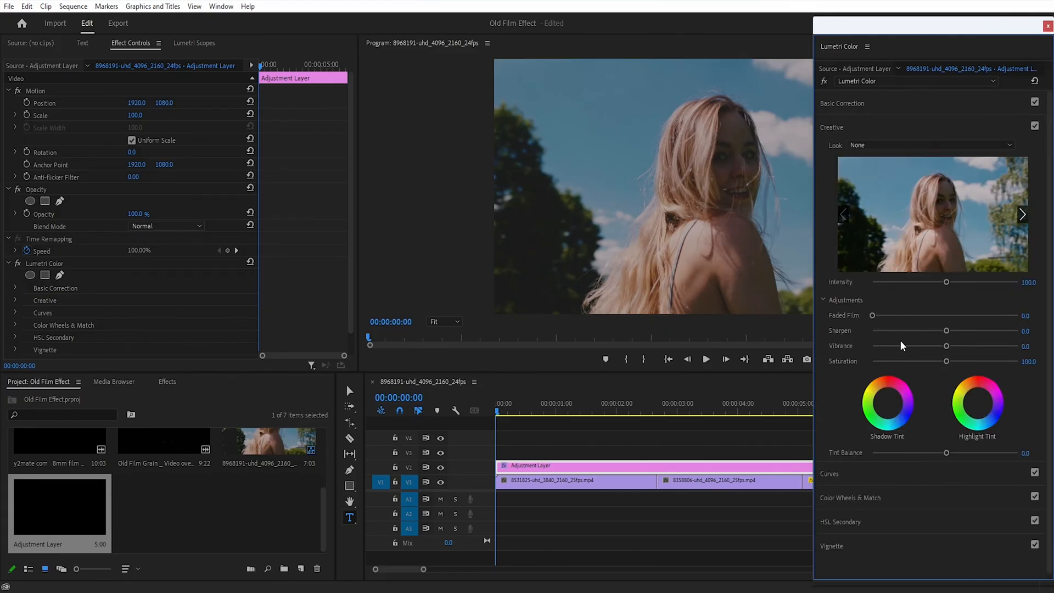
left_click_drag(947, 346, 990, 346)
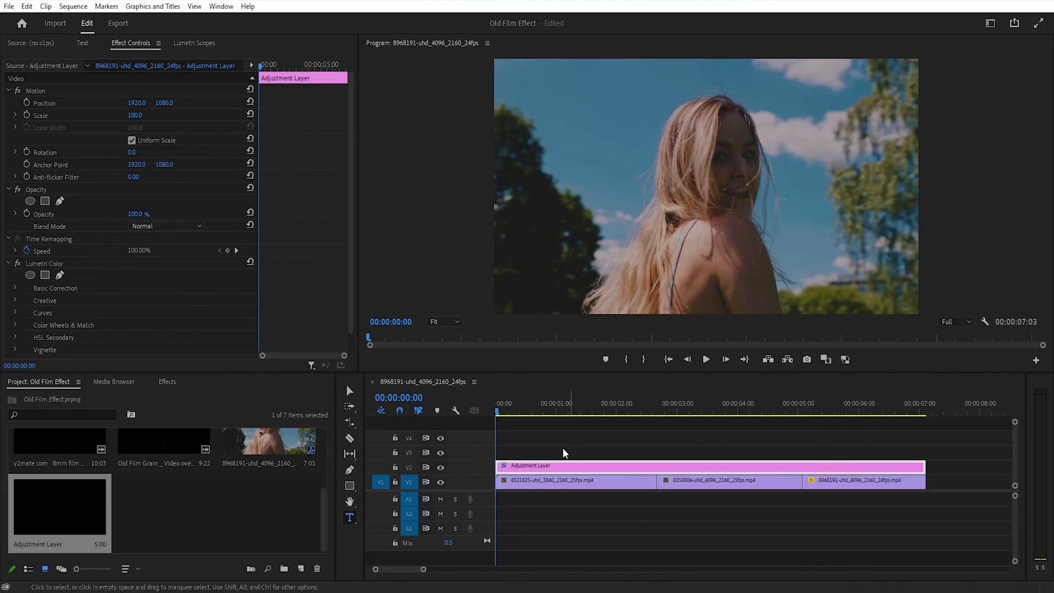
- Add Gaussian Blur 6 and Noise 24% from the Effects panel to the adjustment layer
left_click(167, 381)
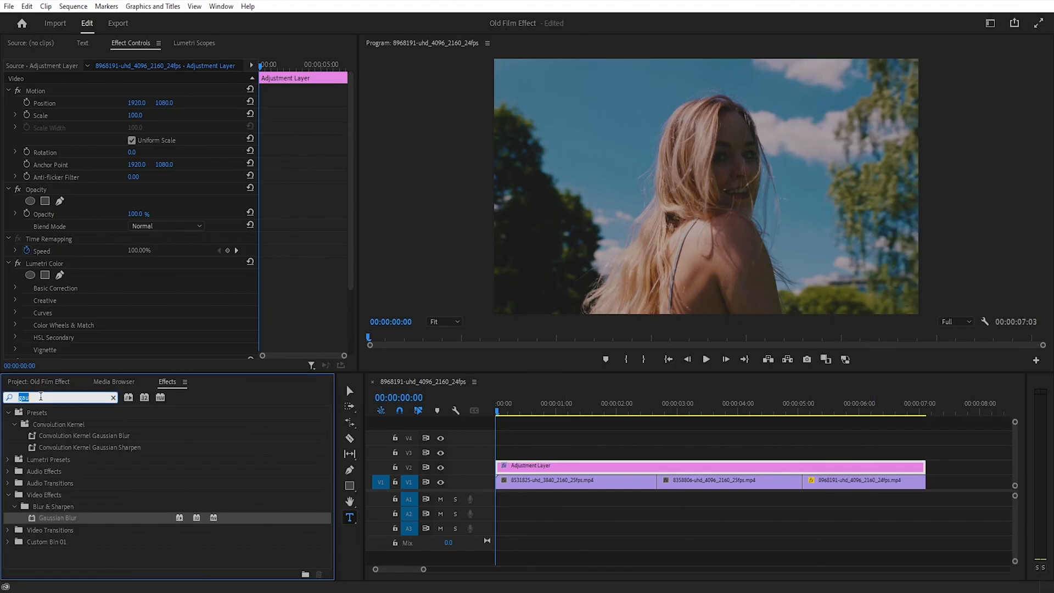
type("noise")
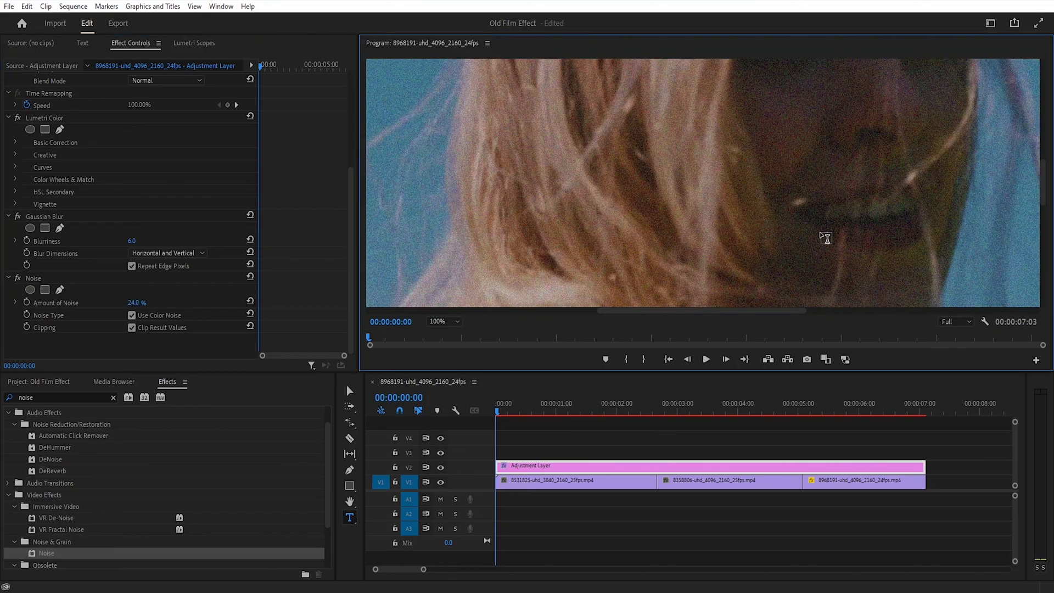
left_click(442, 322)
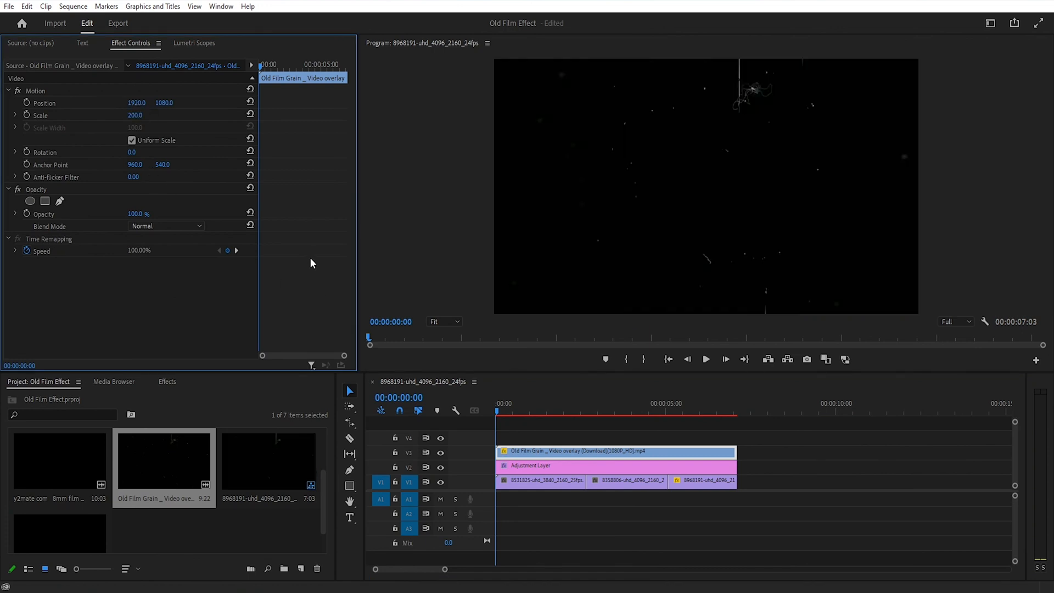
- Place the Old Film Grain overlay on V3 at 200% scale
left_click(164, 225)
type("ultr")
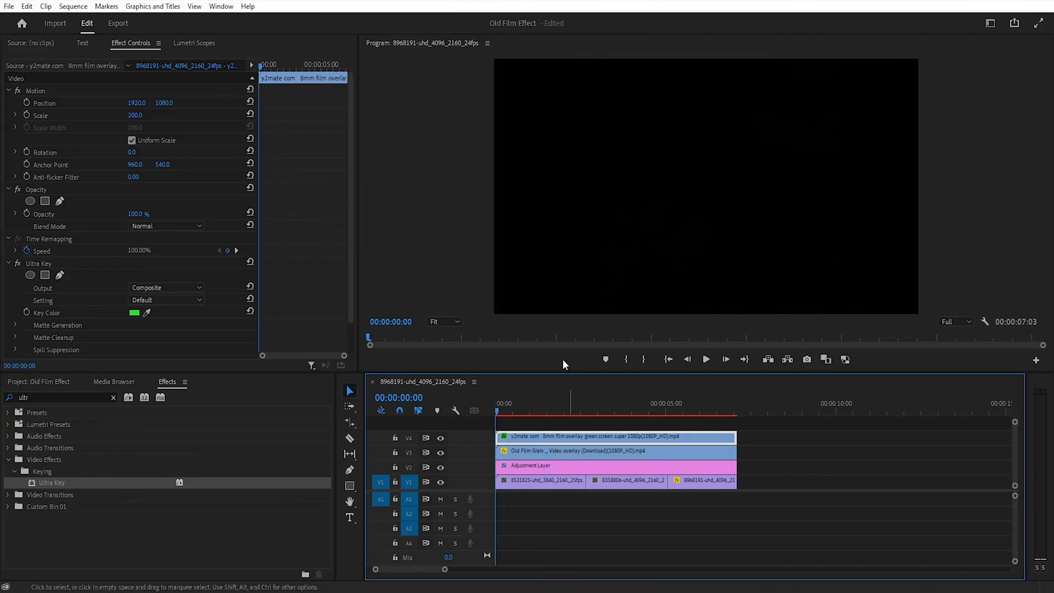
- Render the sequence previews with Sequence > Render In to Out
left_click(72, 6)
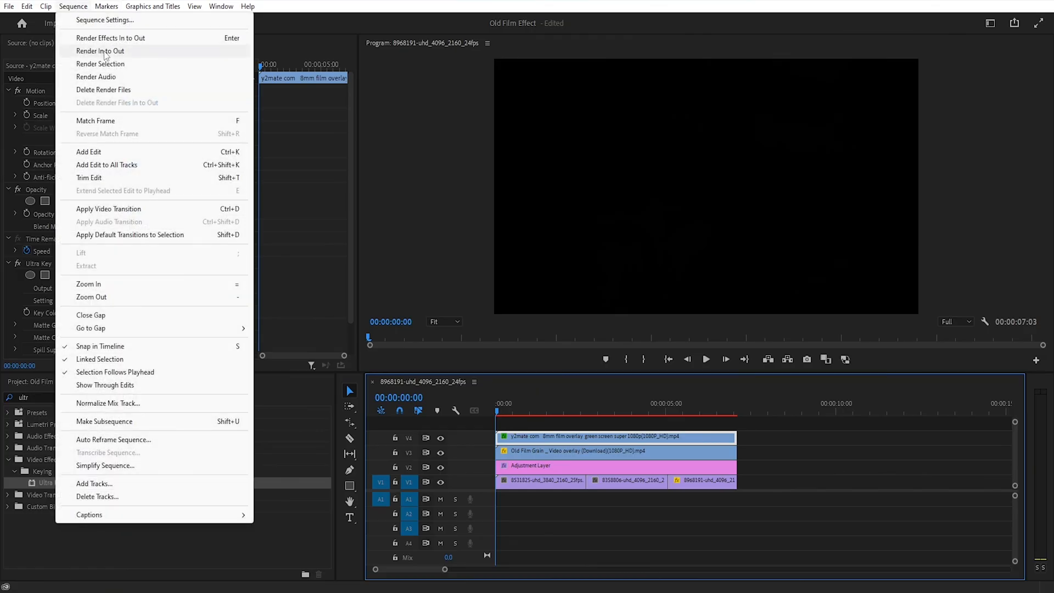
left_click(100, 50)
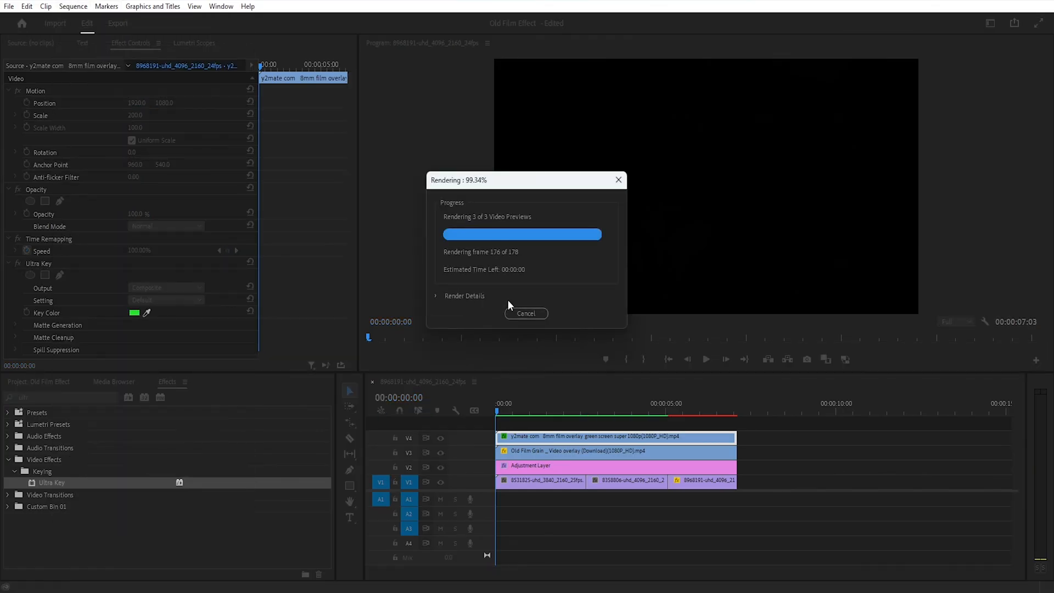